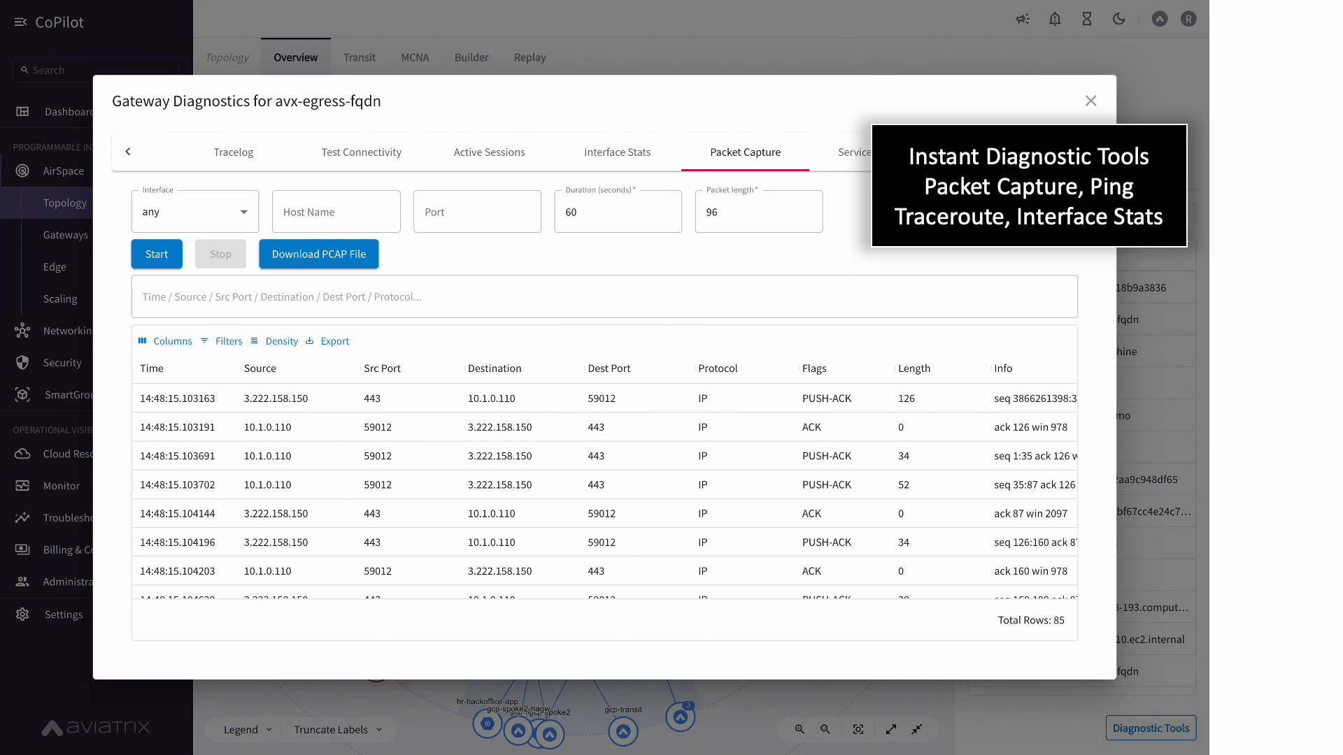
Close Gateway Diagnostics and show FlowIQ's sources-to-destinations Sankey chart of 65 GB traffic
left_click(530, 56)
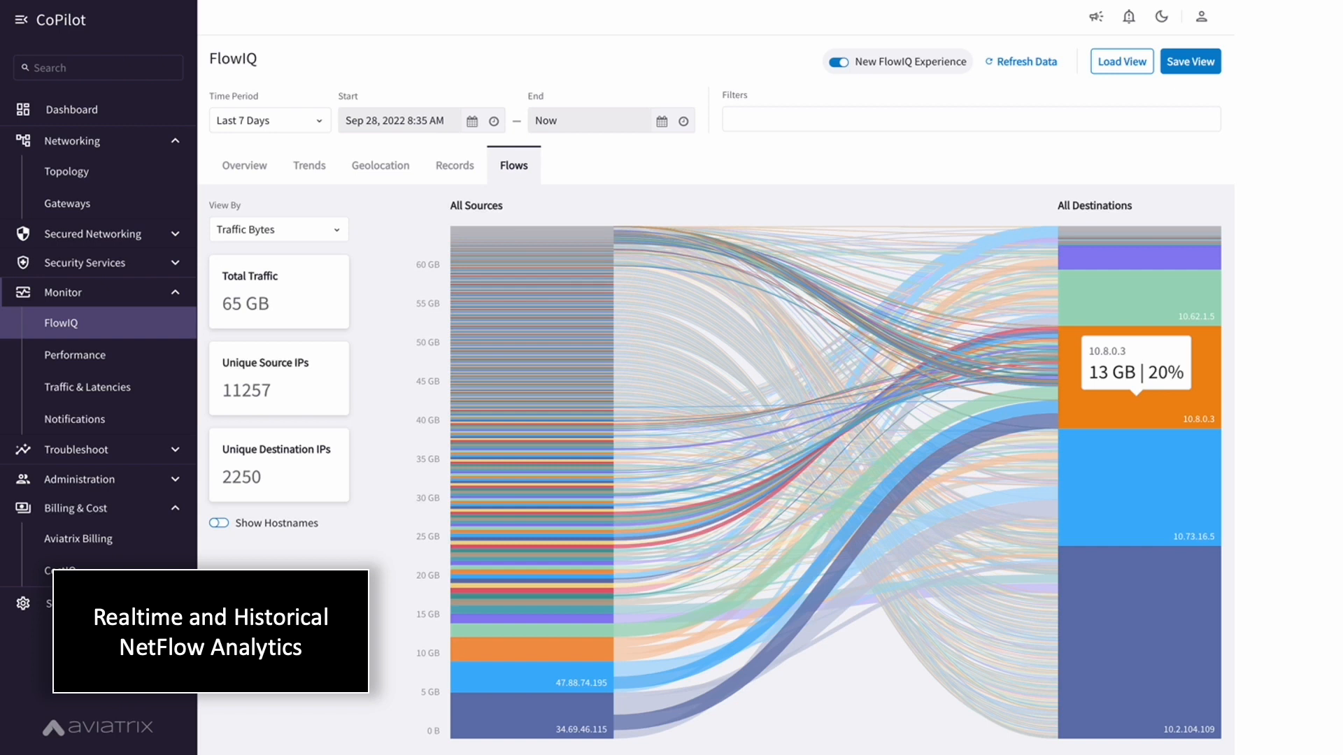
Review the FlowIQ Overview, then list the individual flow records
left_click(379, 165)
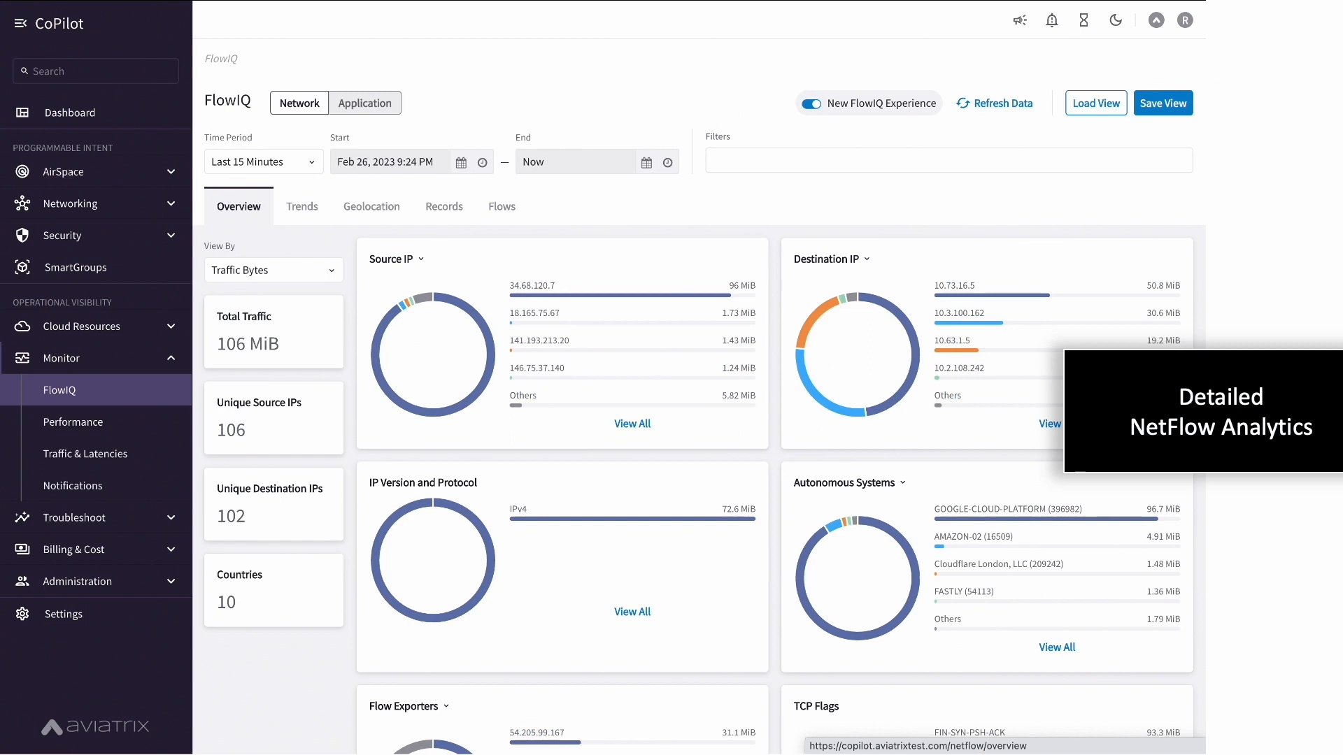
left_click(444, 206)
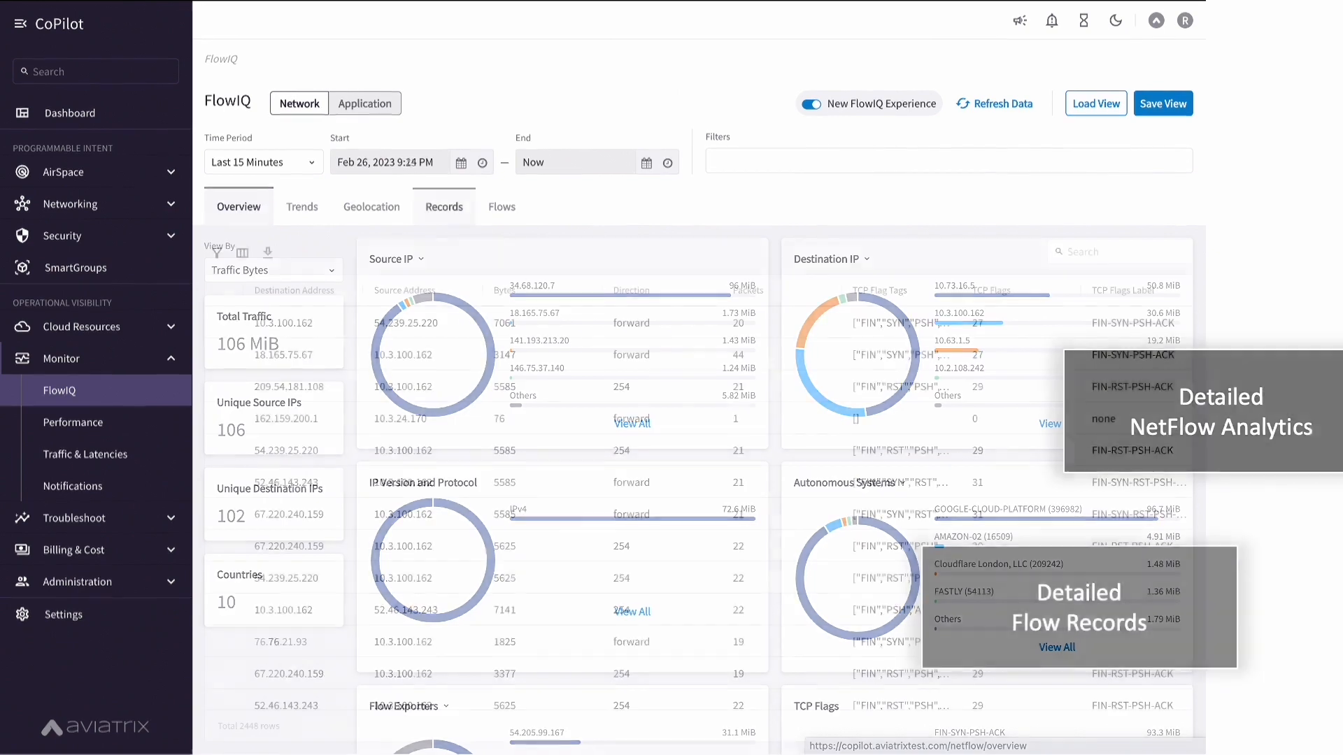
left_click(442, 206)
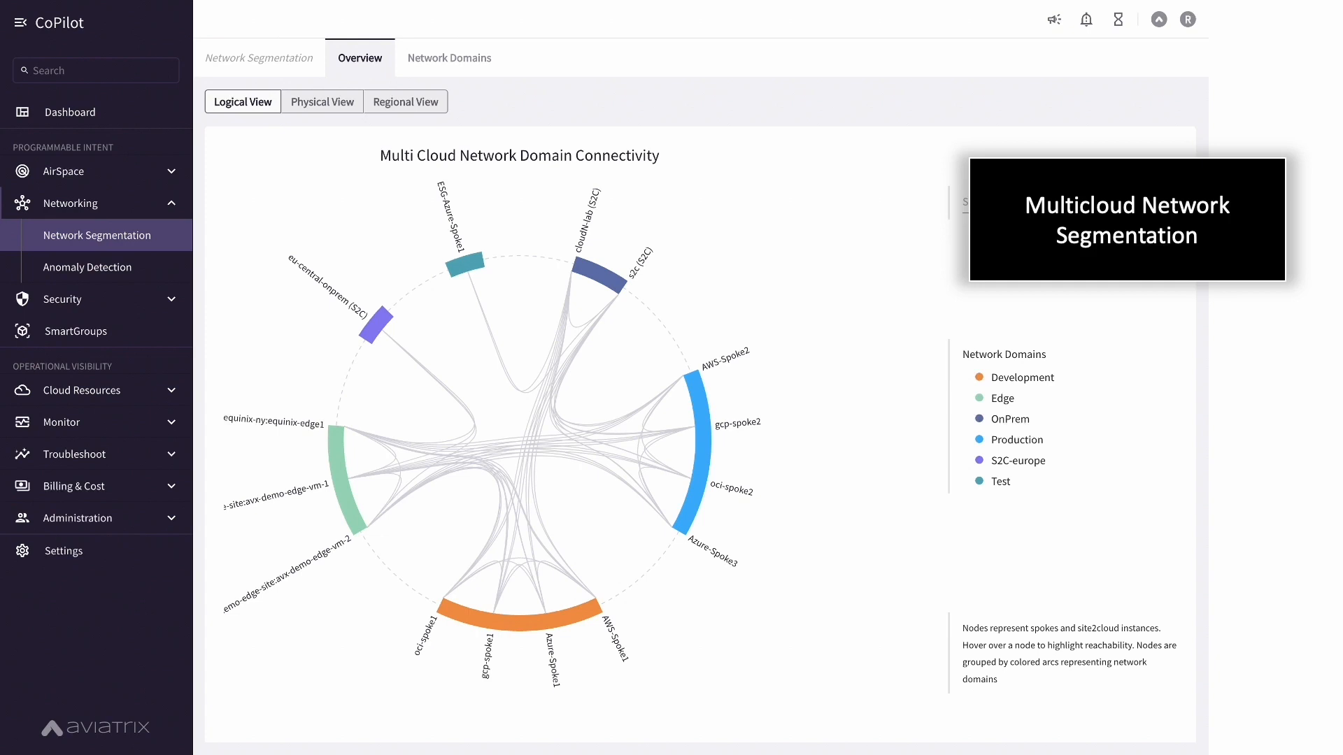
Show the CPUover45 alert timeline with its two auto-recovered entities
left_click(73, 486)
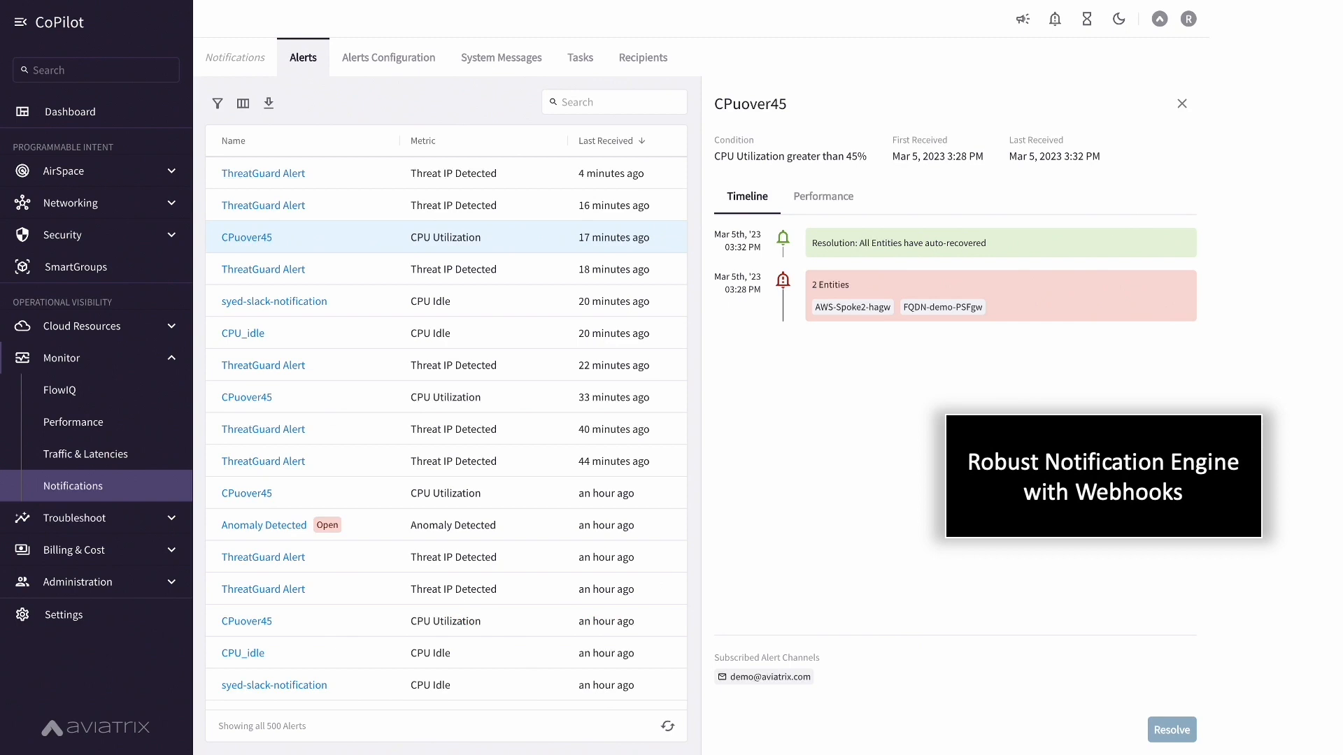
Display the CostIQ Overview with top cost centers, shared services and traffic trends
left_click(54, 484)
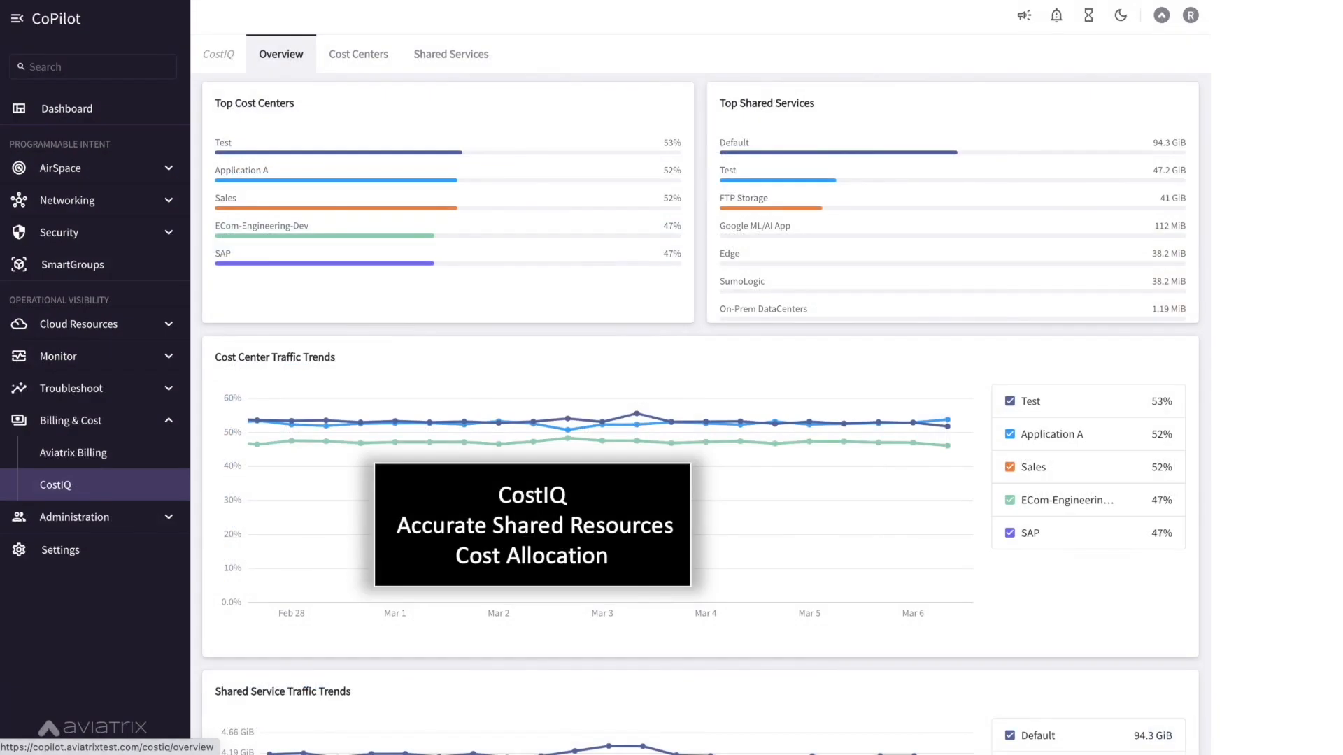